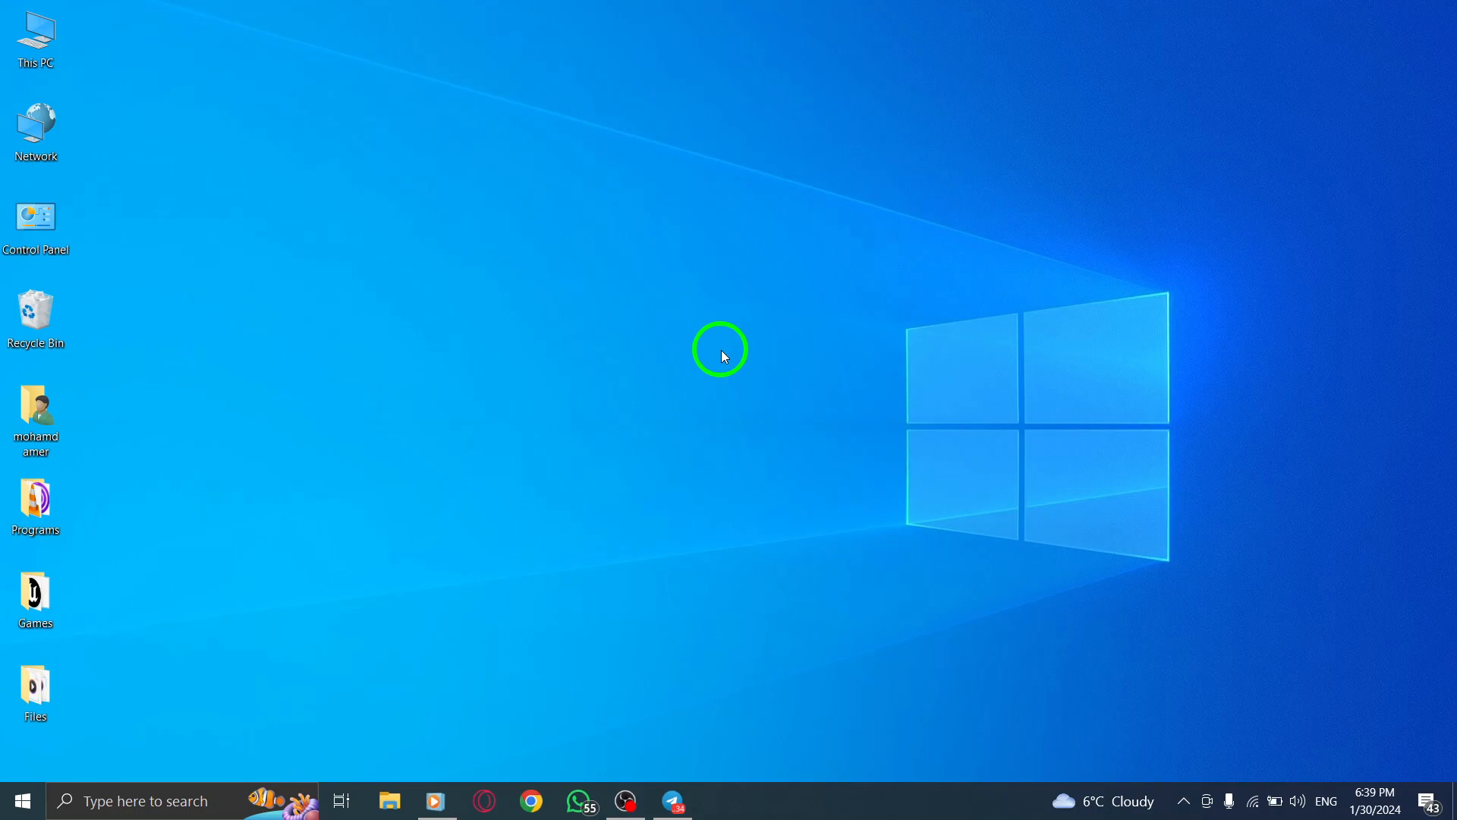
Launch Telegram Desktop from the taskbar so the chat list appears
{"action": "left_click", "coordinate": [675, 800]}
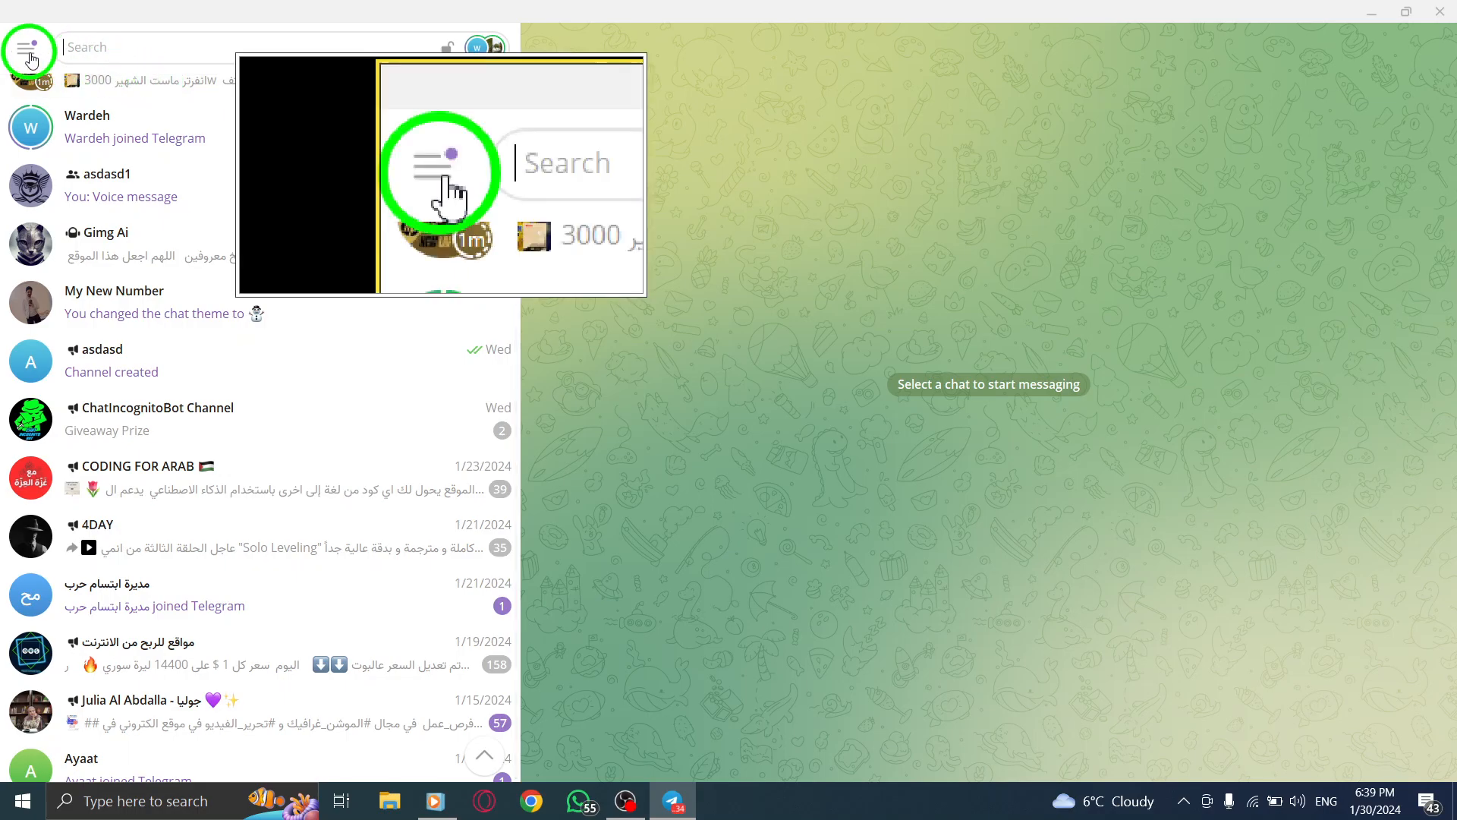
Bring up Telegram's main menu to reach Settings
{"action": "left_click", "coordinate": [27, 48]}
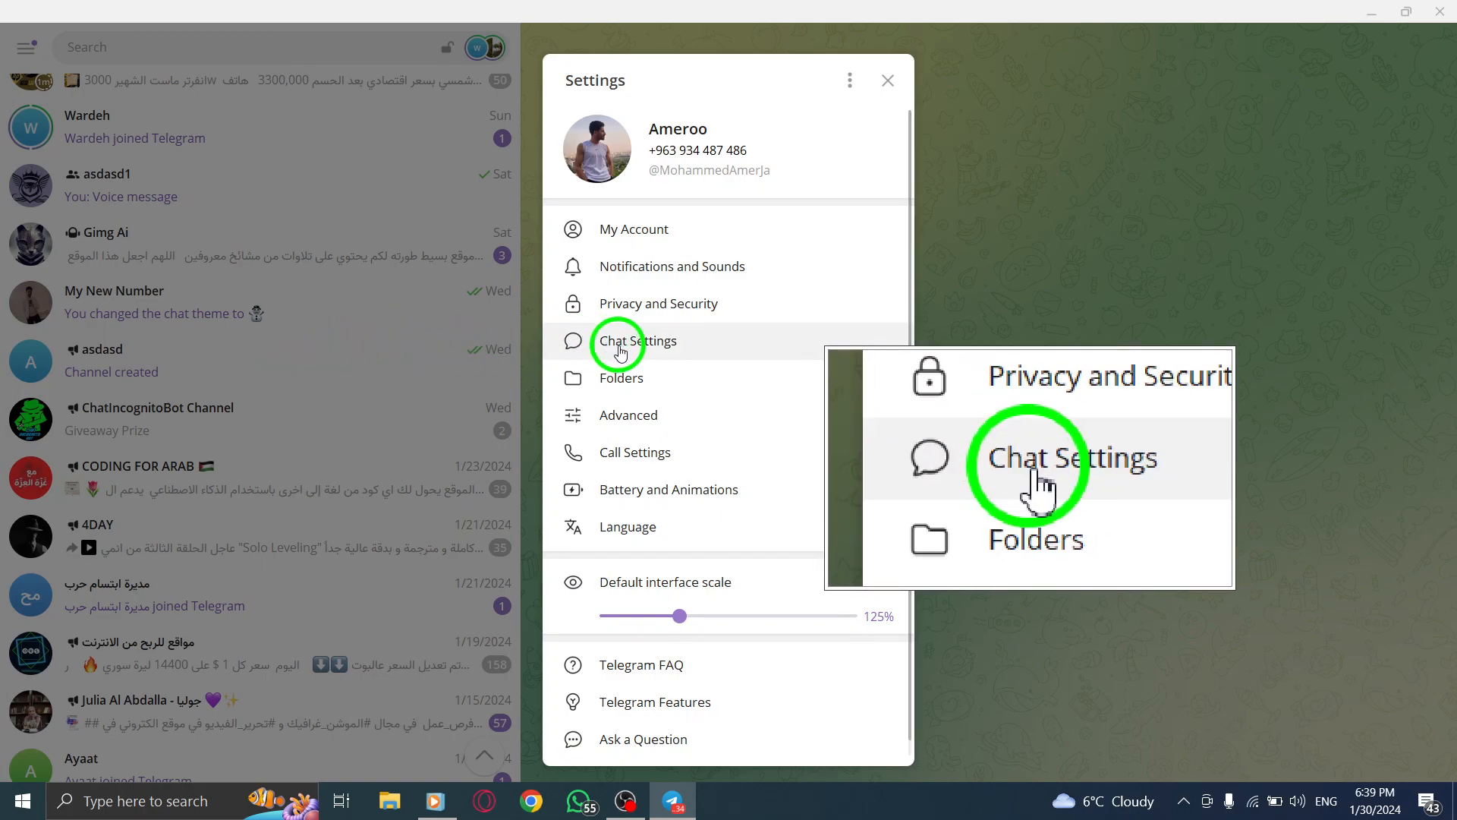
Go into Chat Settings and scroll down to the Messages options
{"action": "left_click", "coordinate": [636, 341]}
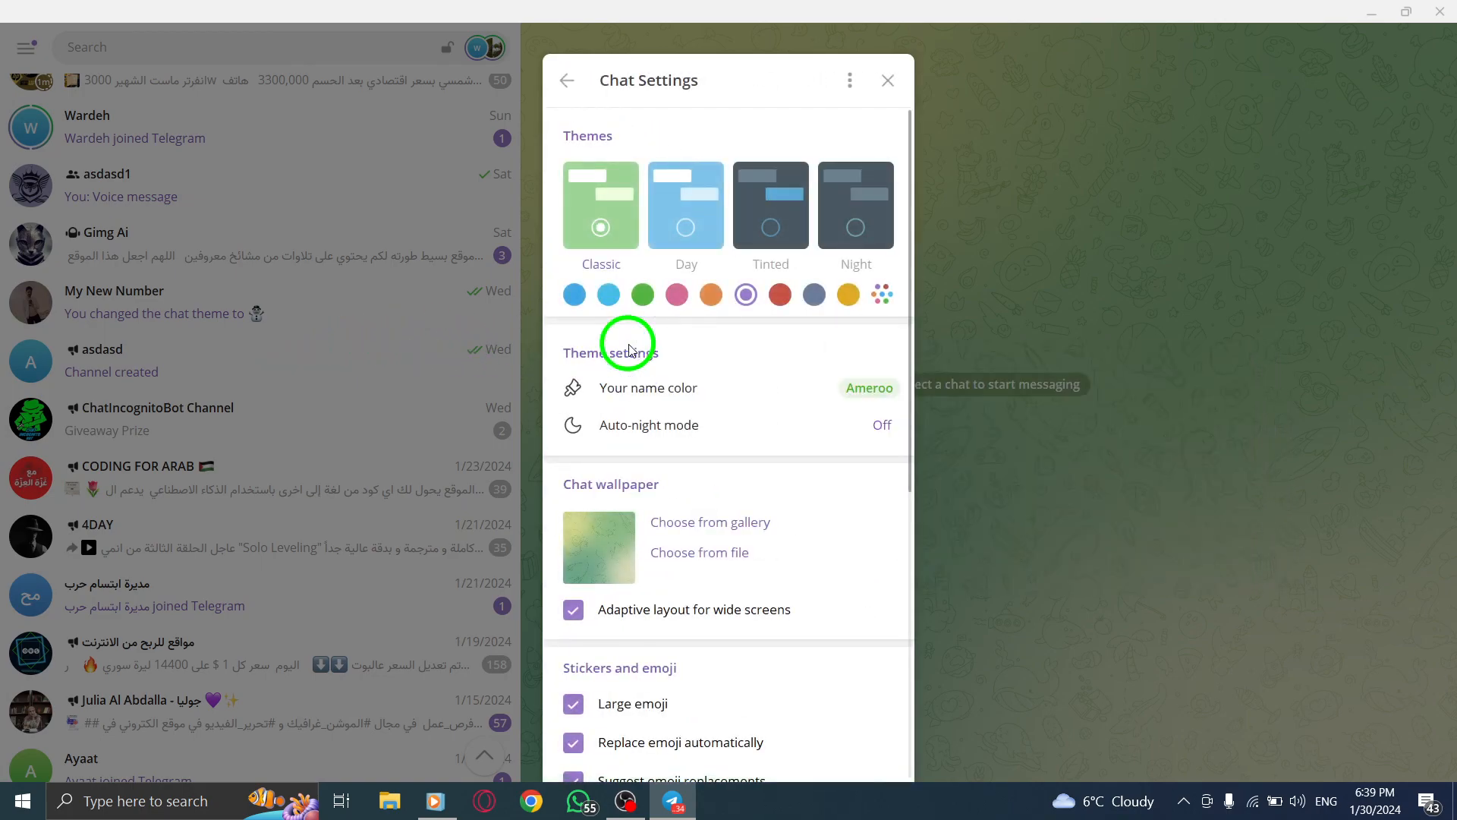
{"action": "scroll", "scroll_direction": "down", "scroll_amount": 3}
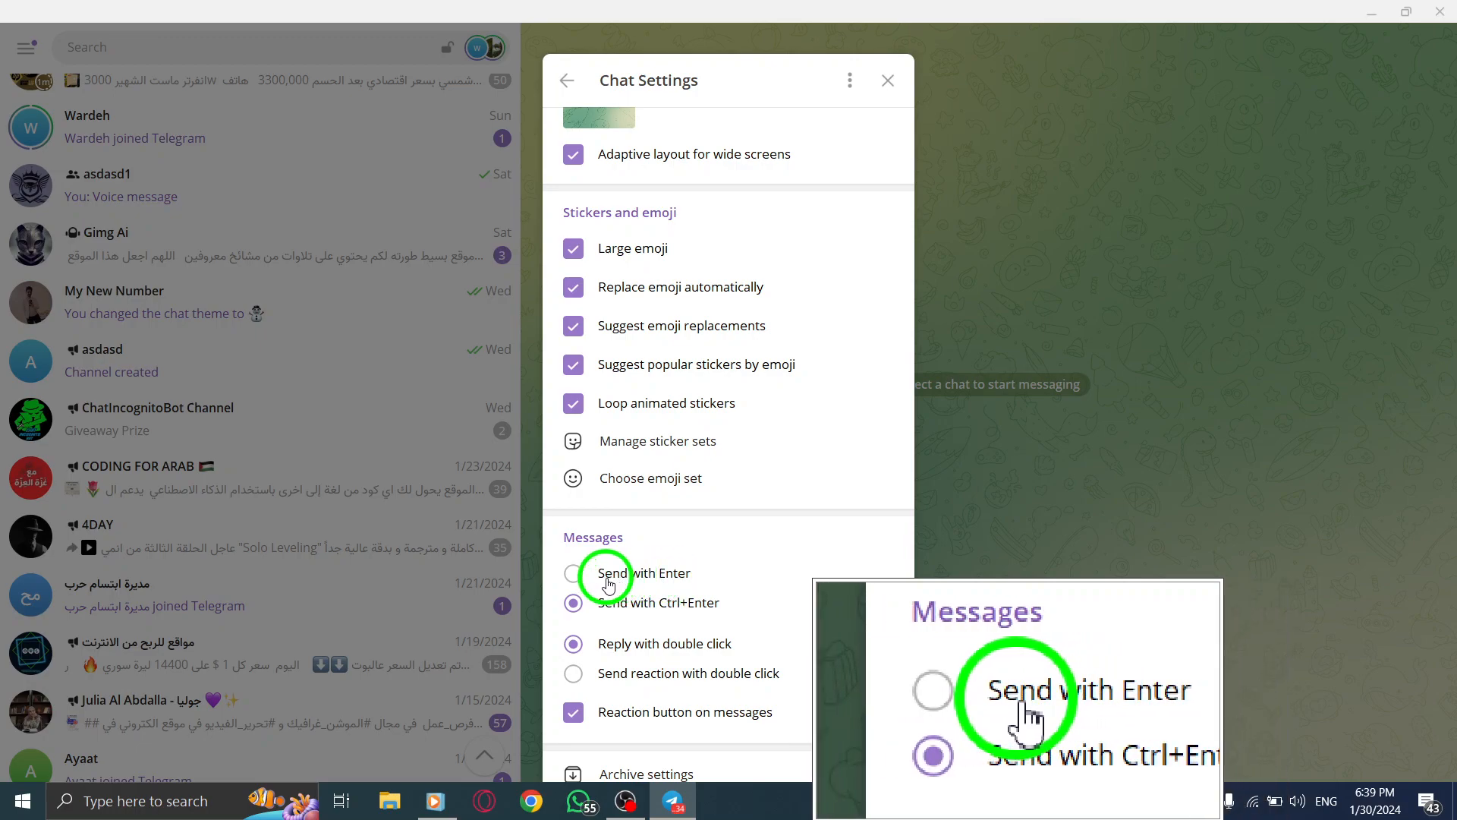
Choose 'Send with Enter' under Messages, close Settings and refresh the desktop
{"action": "left_click", "coordinate": [574, 573]}
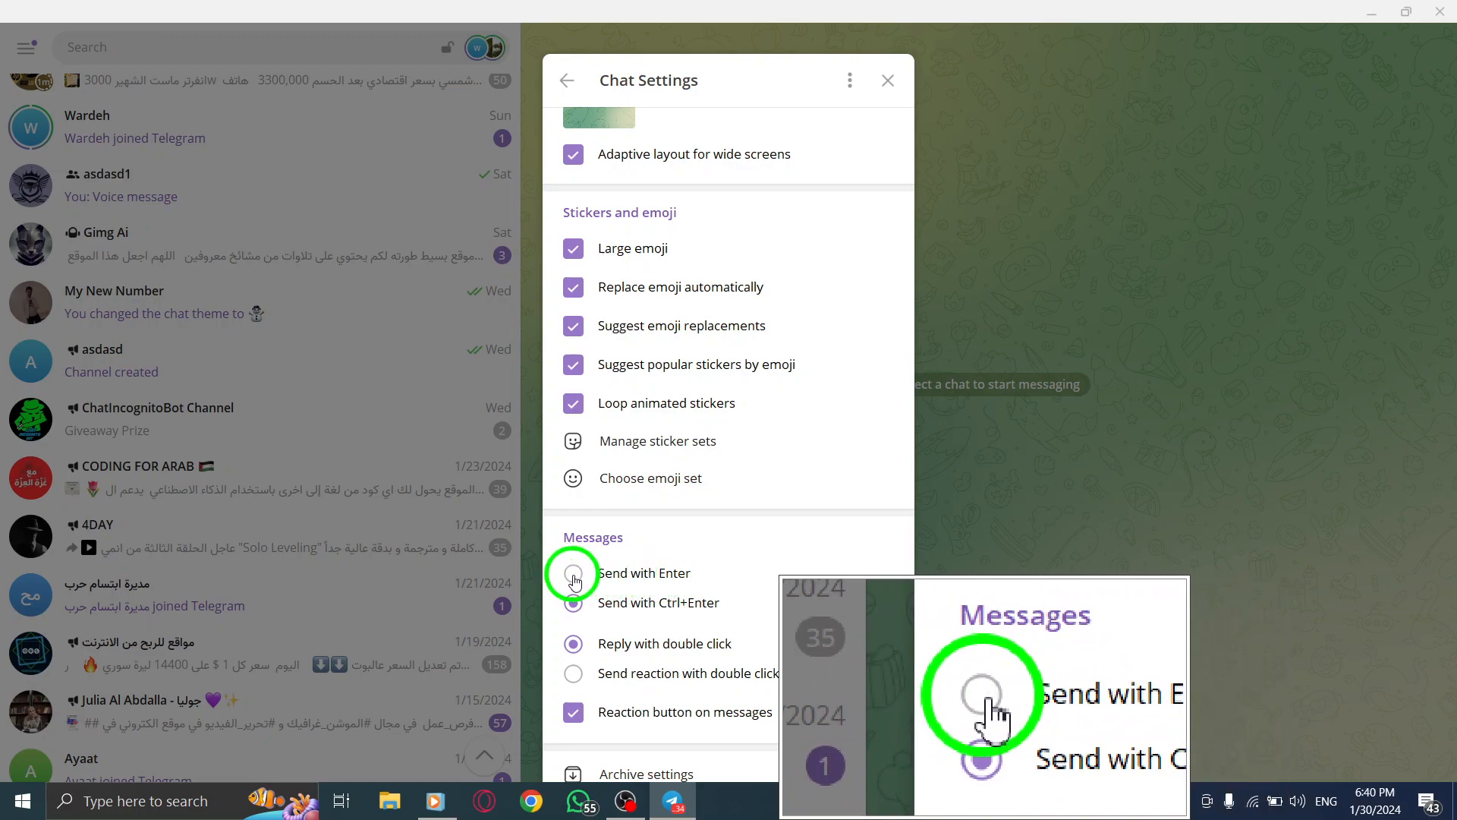
{"action": "left_click", "coordinate": [574, 572]}
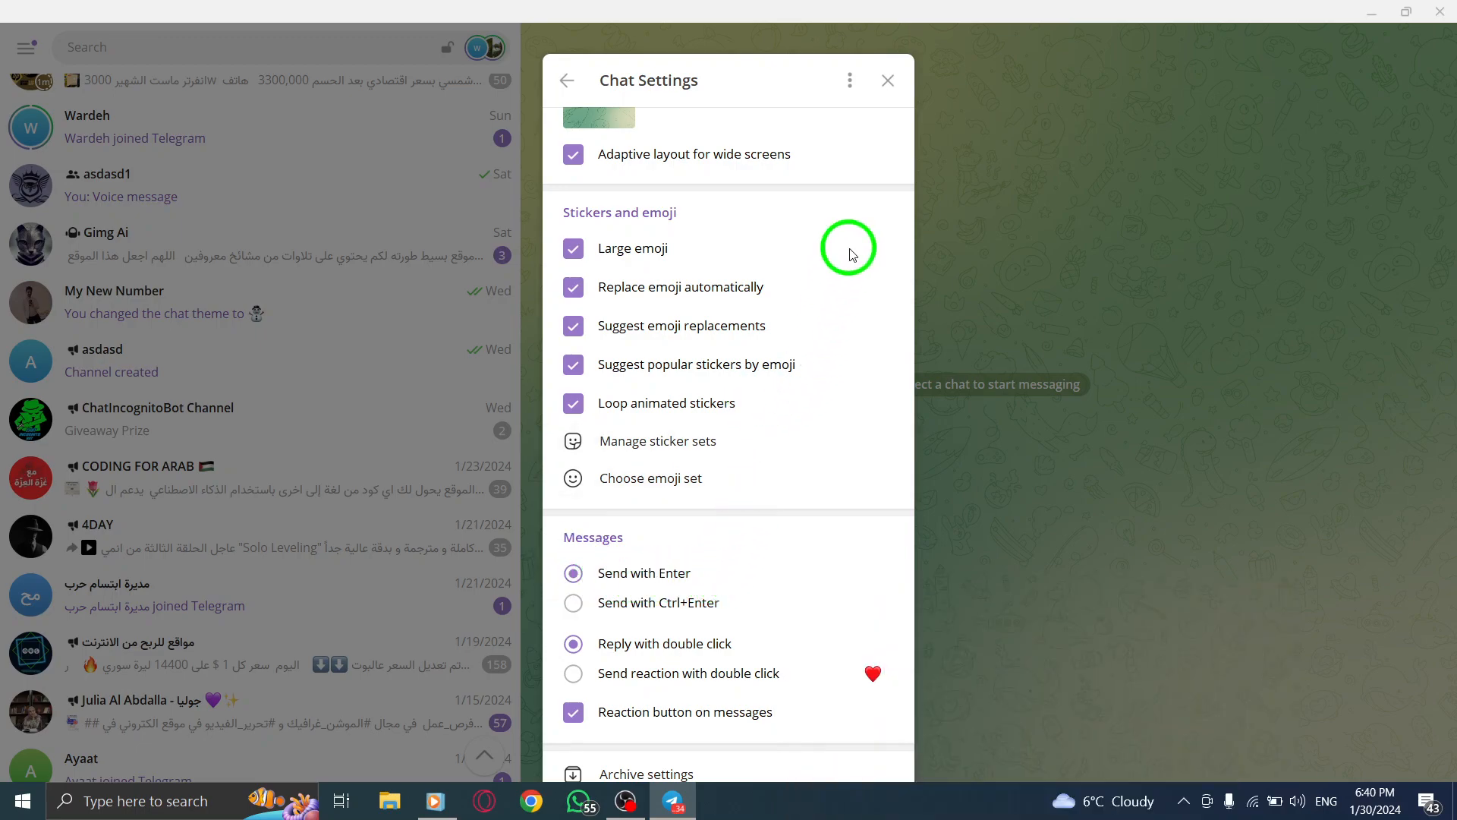
{"action": "mouse_move", "coordinate": [868, 180]}
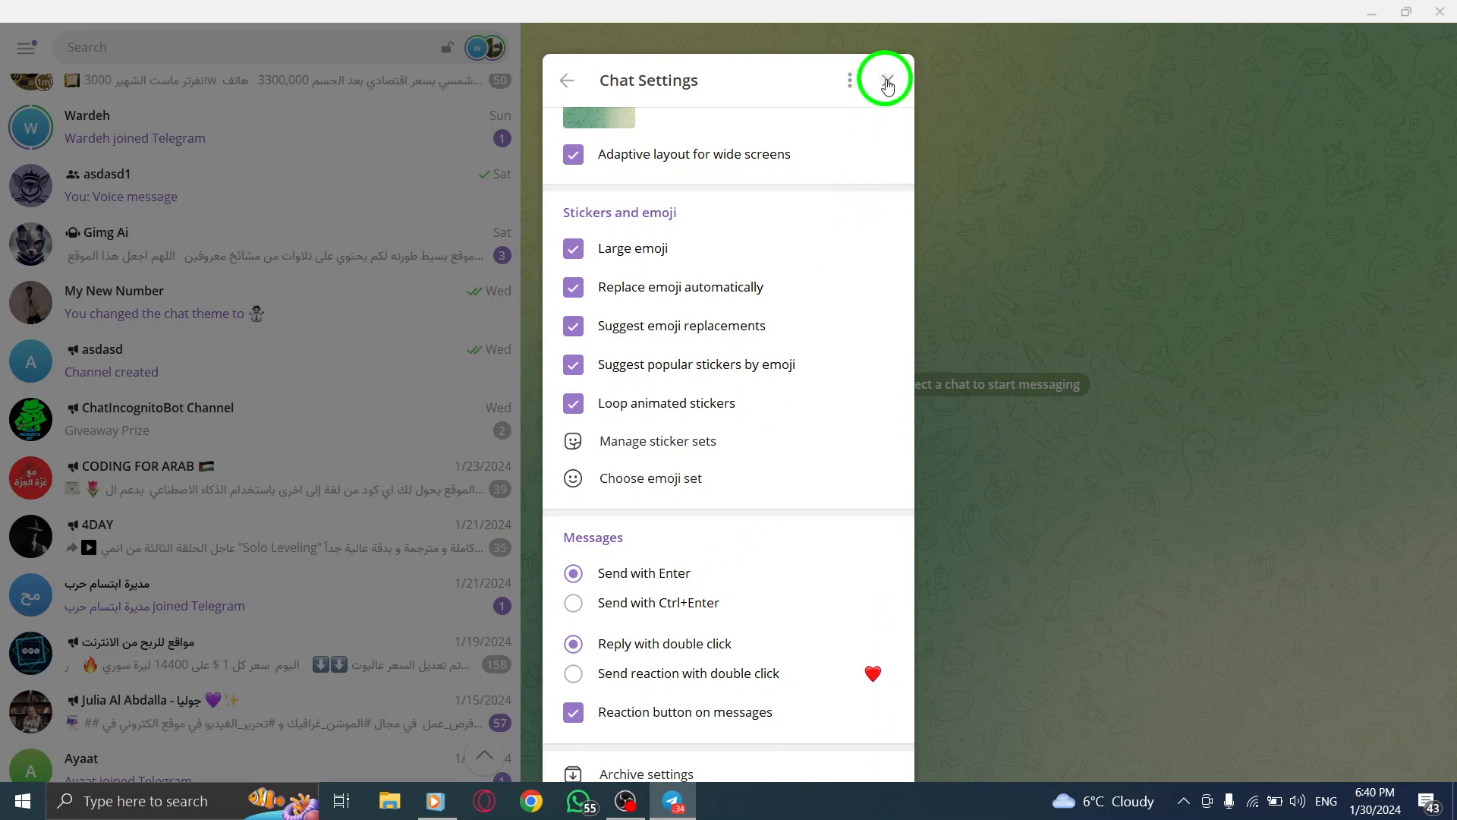
{"action": "left_click", "coordinate": [883, 80]}
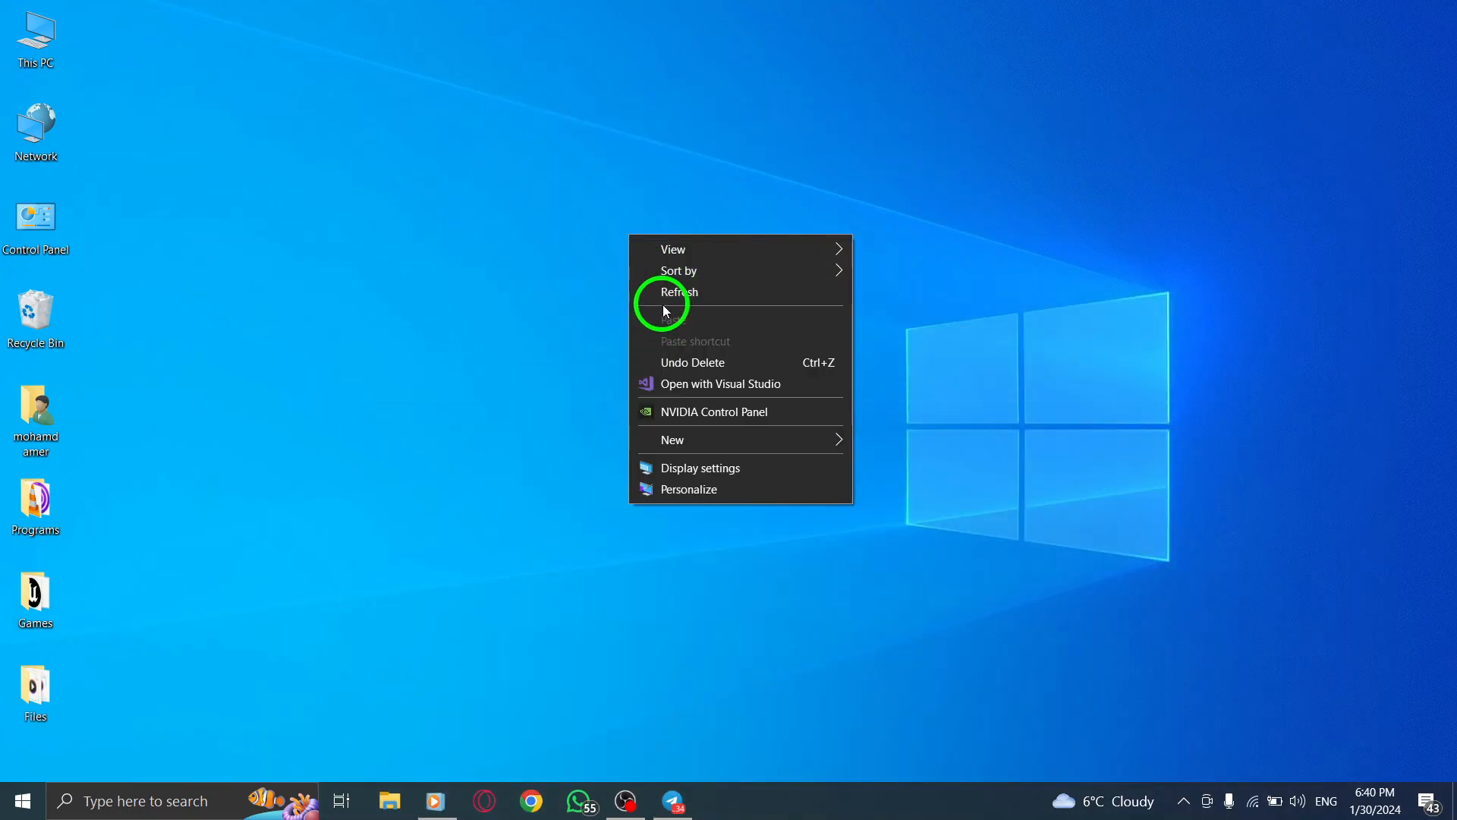
{"action": "left_click", "coordinate": [679, 291]}
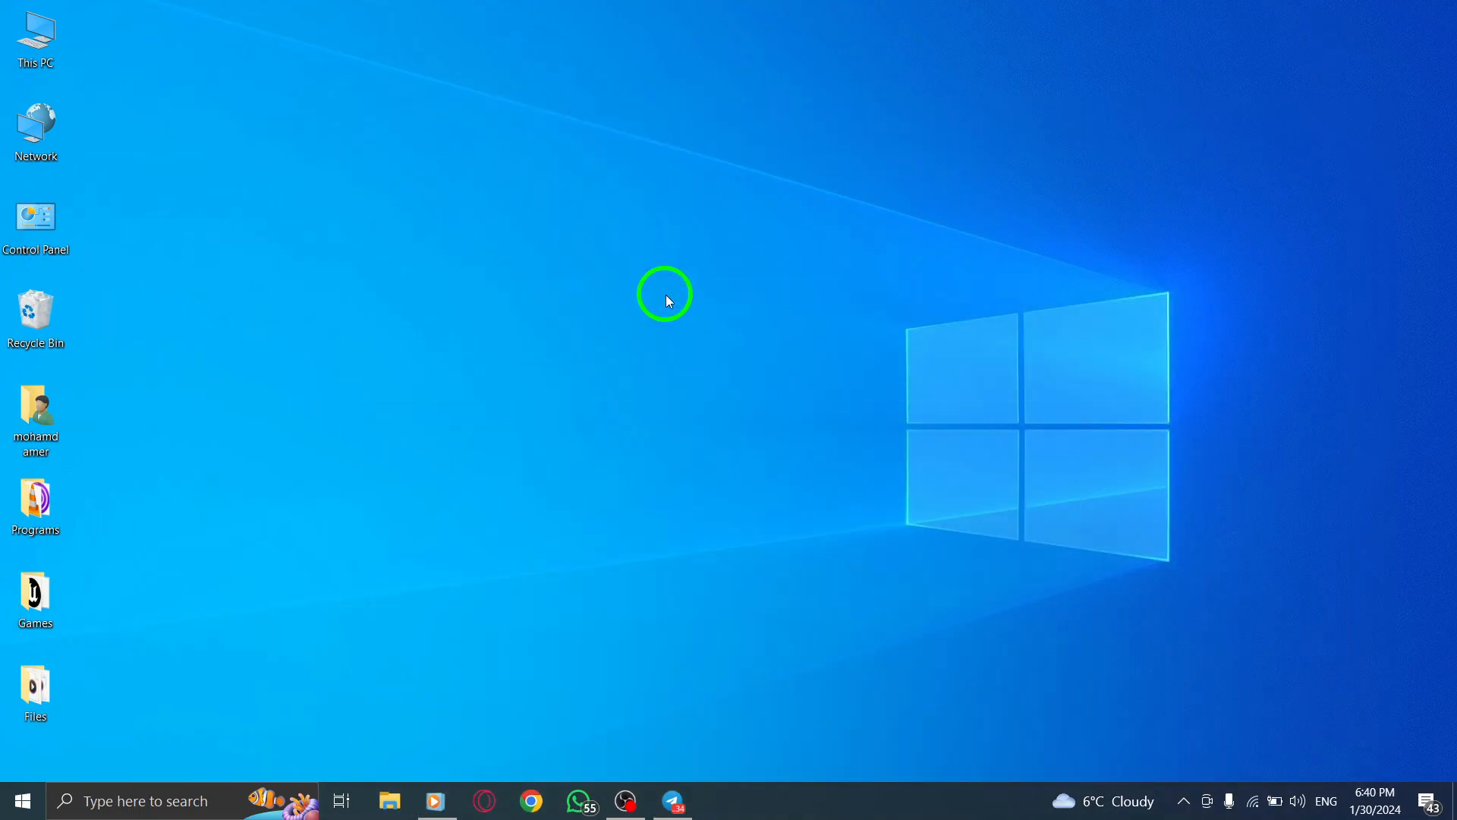